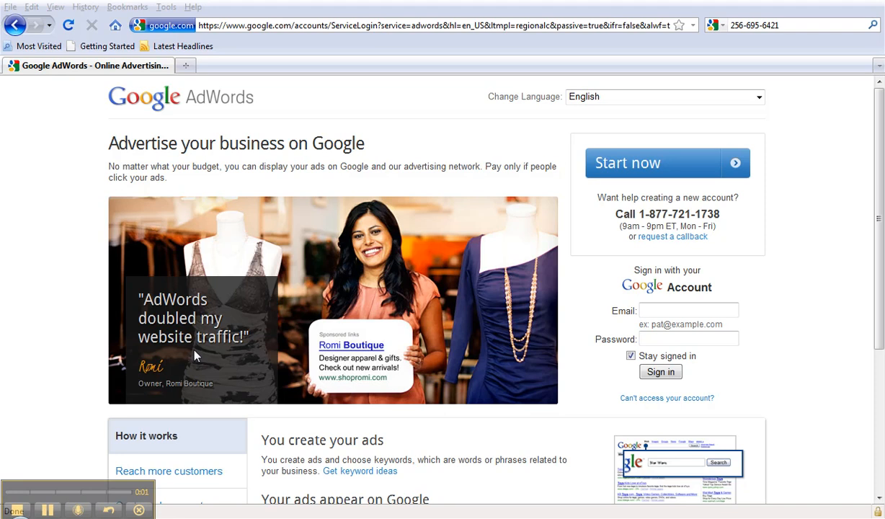
mouse_move(127, 344)
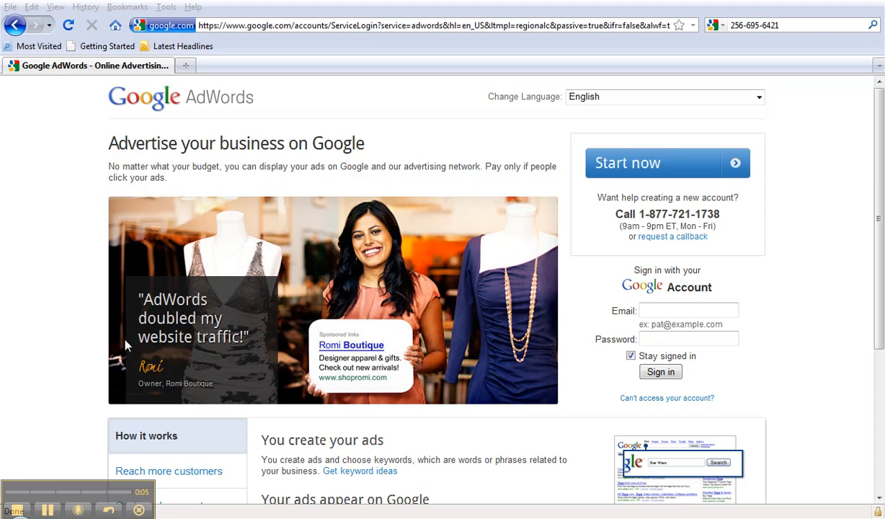
mouse_move(585, 325)
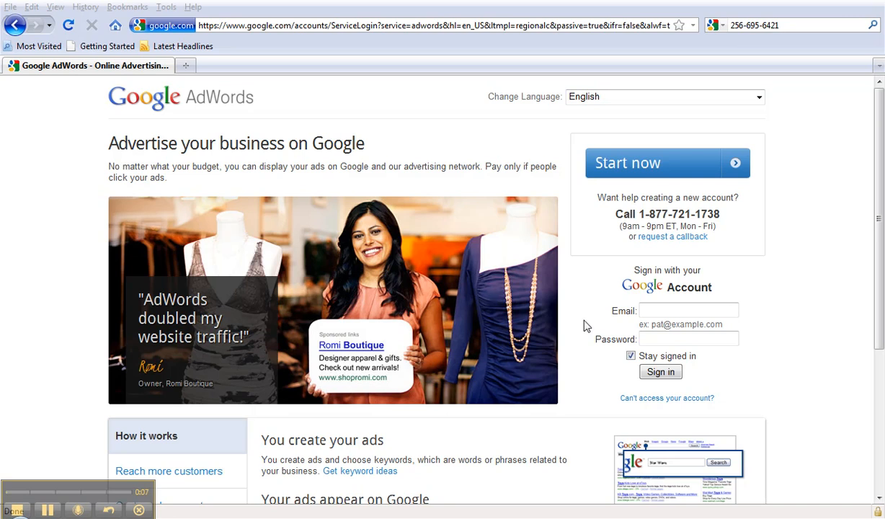
Sign in to the client's AdWords account with its email and password.
click(689, 310)
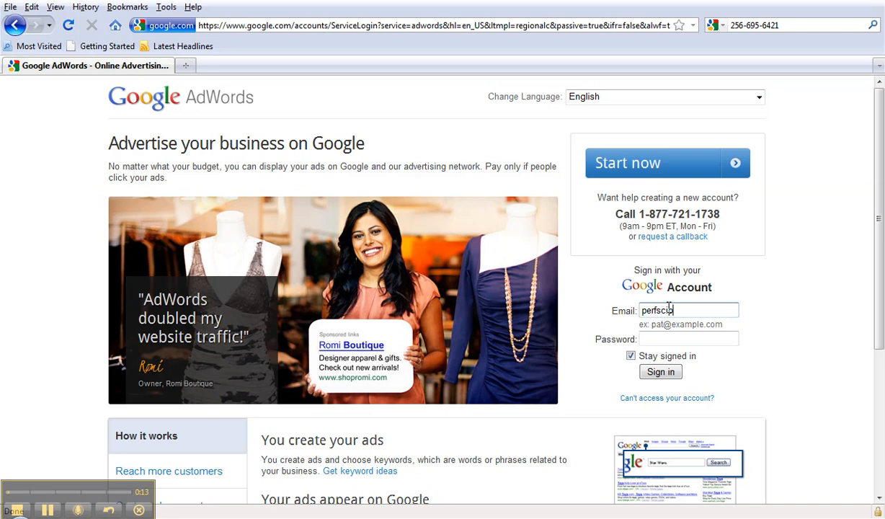
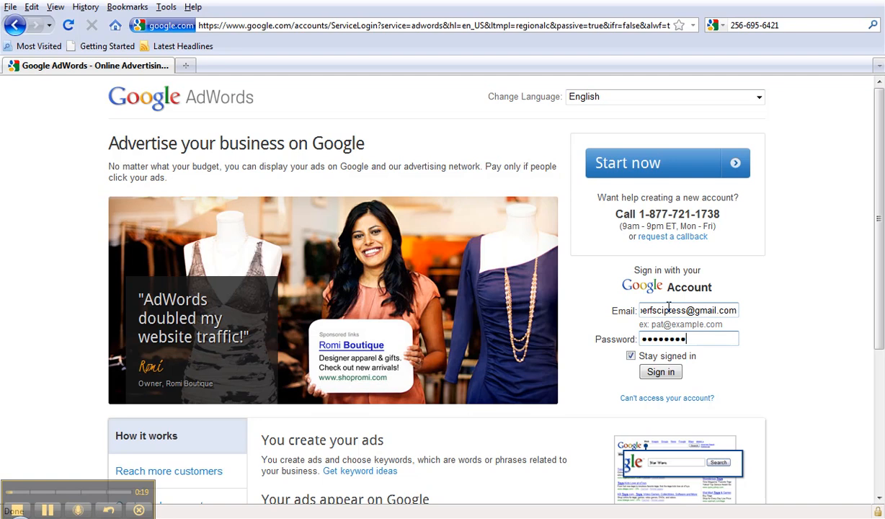
click(660, 371)
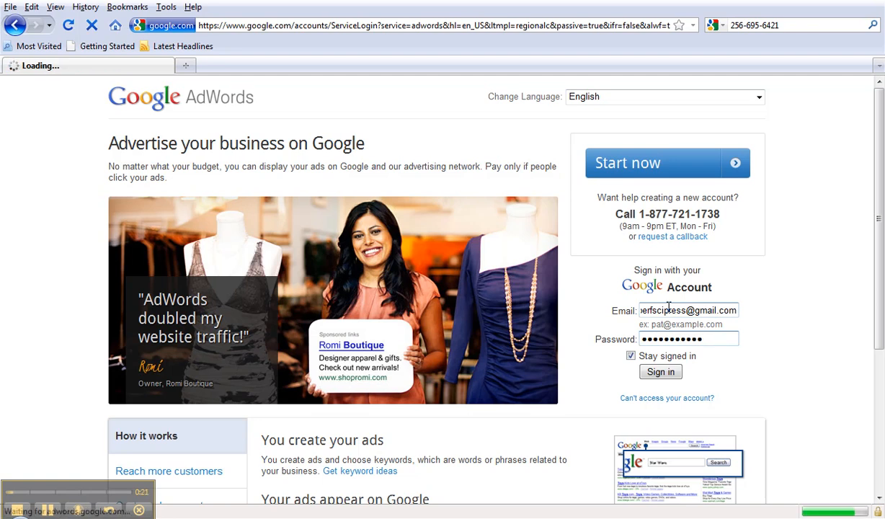
Copy the client's customer ID from the top right, then sign out of the client account.
click(660, 372)
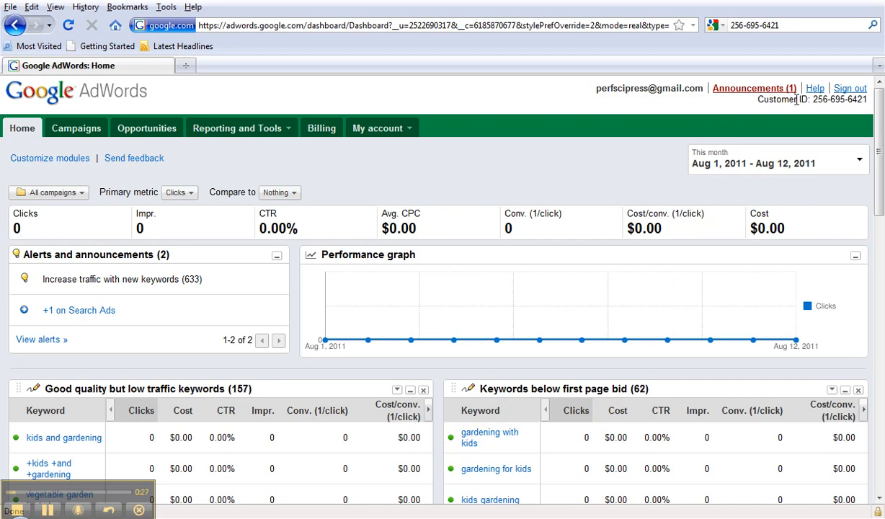
double_click(839, 100)
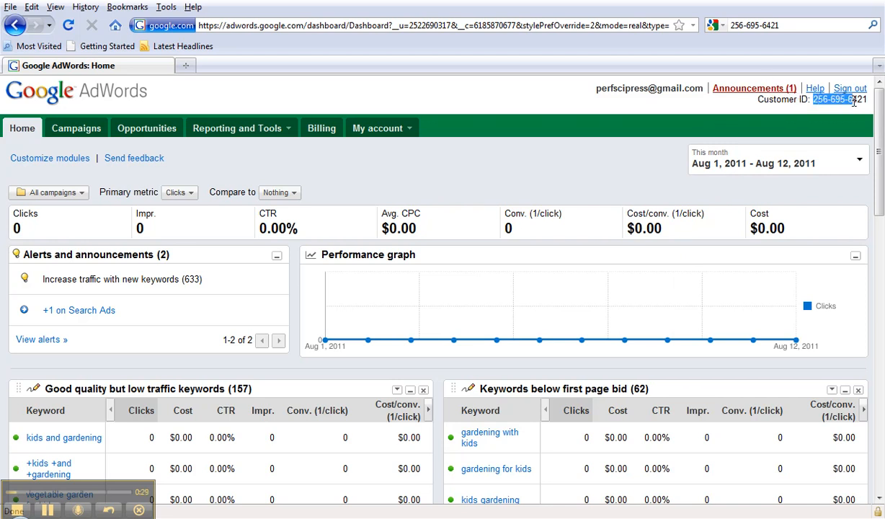
right_click(839, 99)
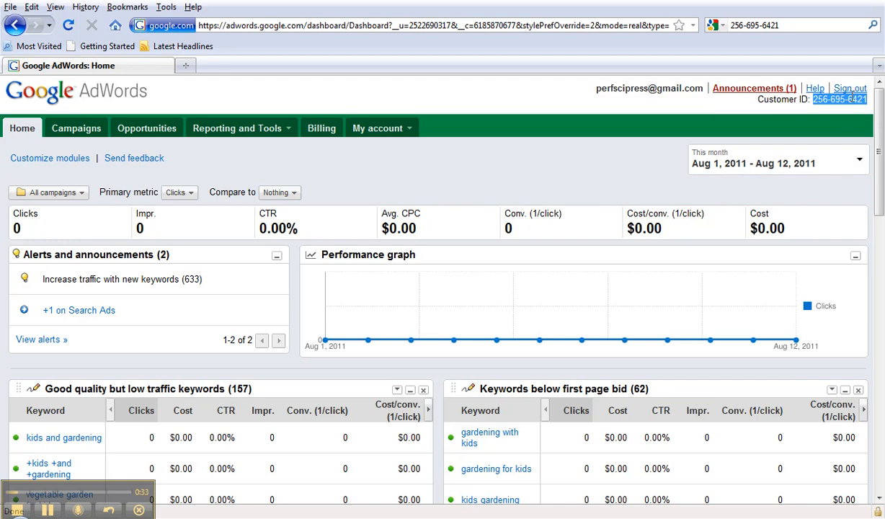
click(850, 88)
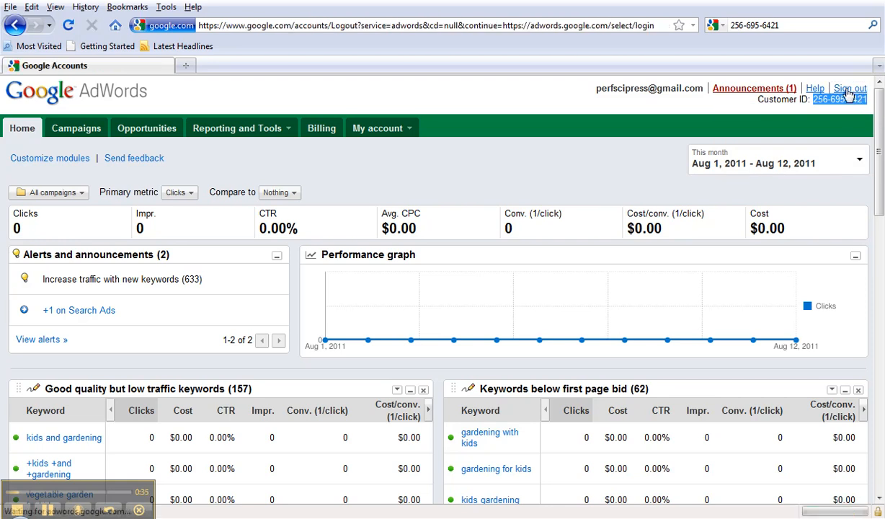
click(851, 88)
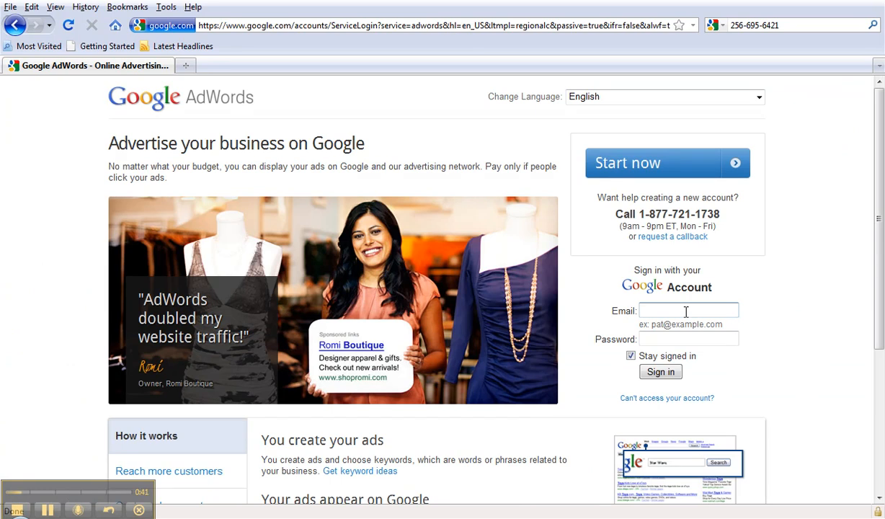
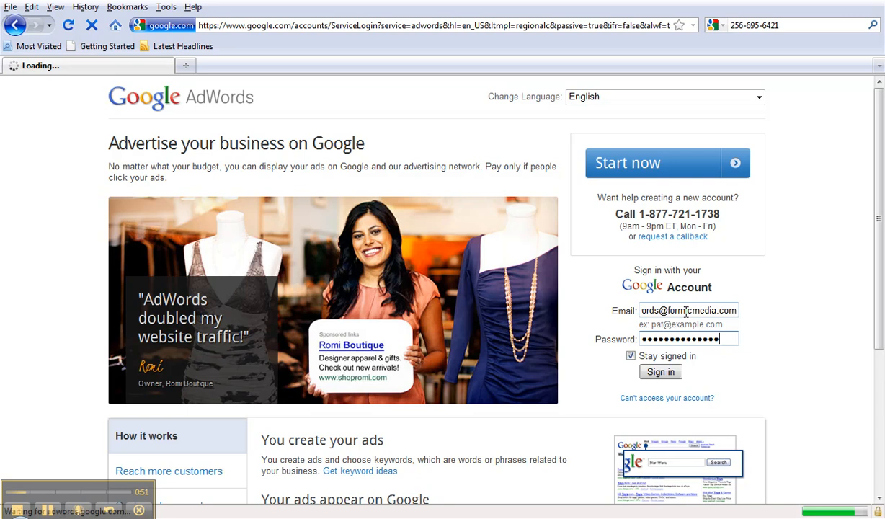
click(660, 372)
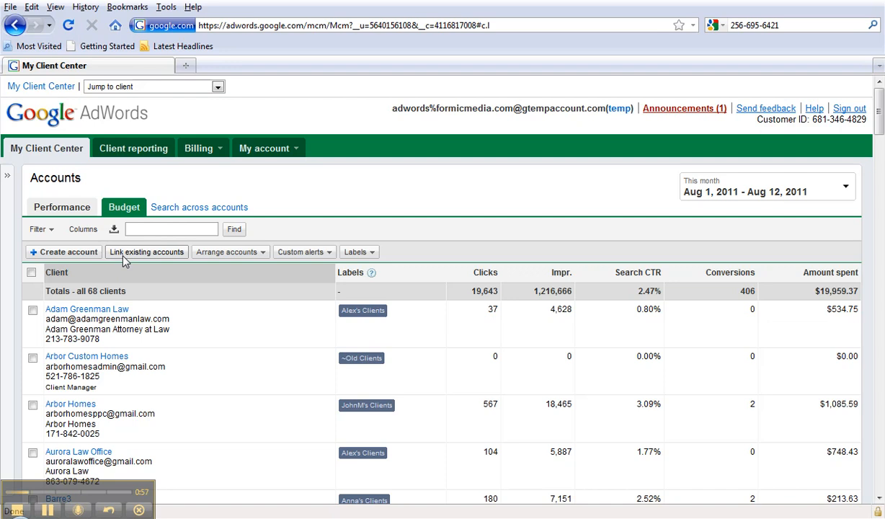
Start Link existing accounts, paste the copied customer ID and continue to client naming.
click(147, 251)
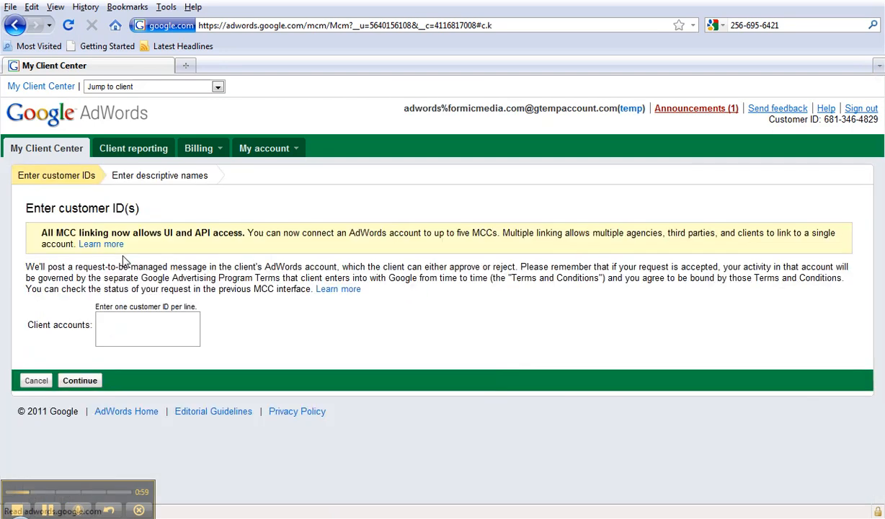
right_click(124, 319)
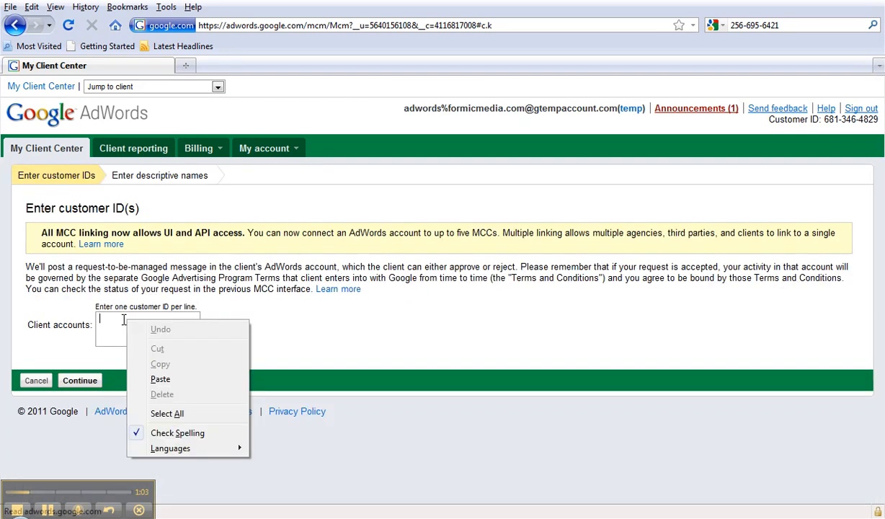
click(160, 378)
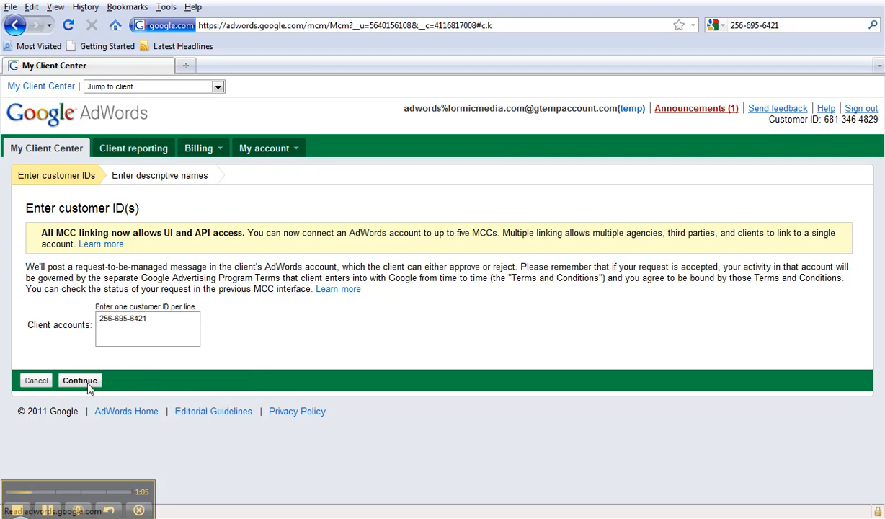
click(79, 381)
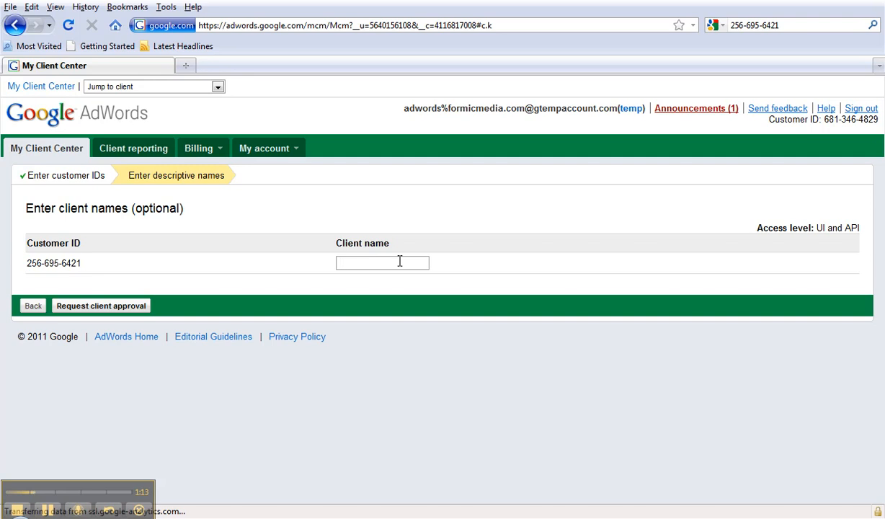
Name the client 'PSI Press' and request client approval of the link.
text(P)
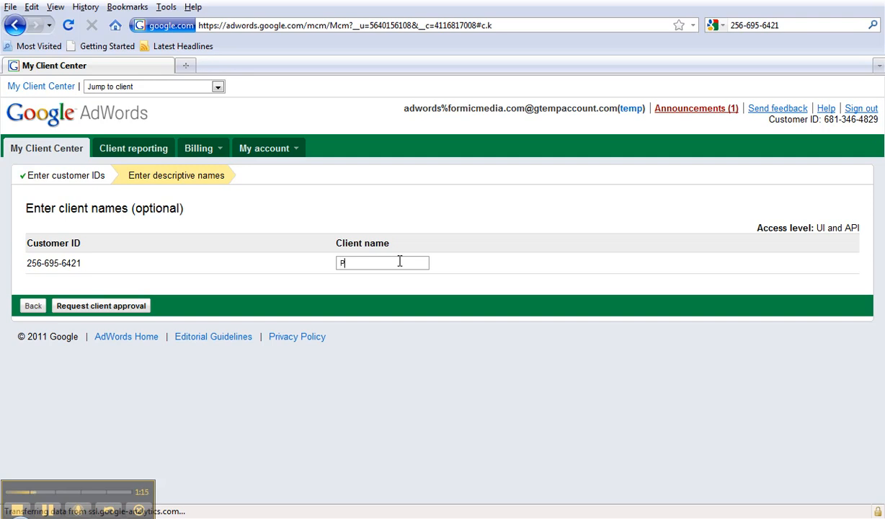
text(SI Pre)
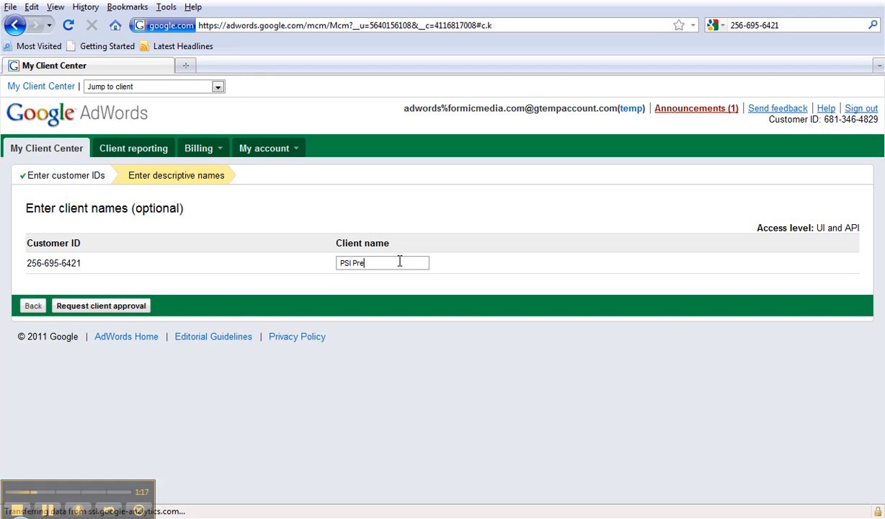
text(ss)
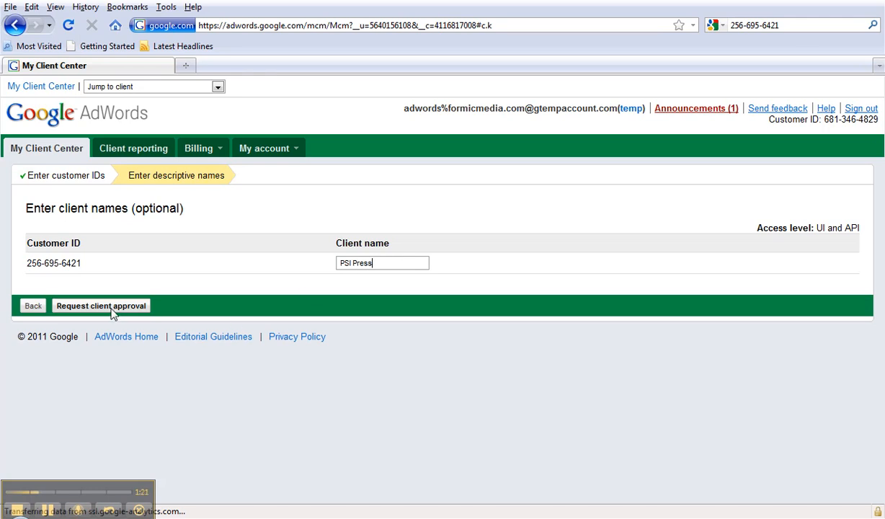
click(101, 306)
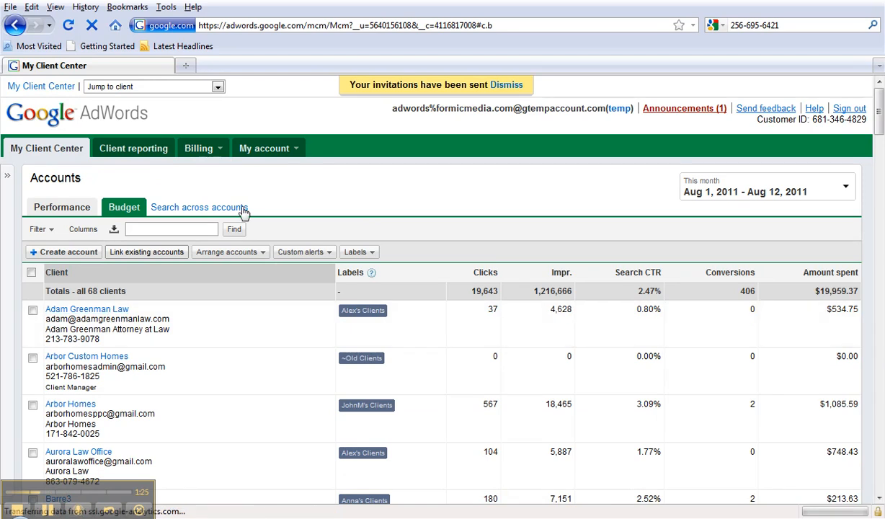
mouse_move(850, 112)
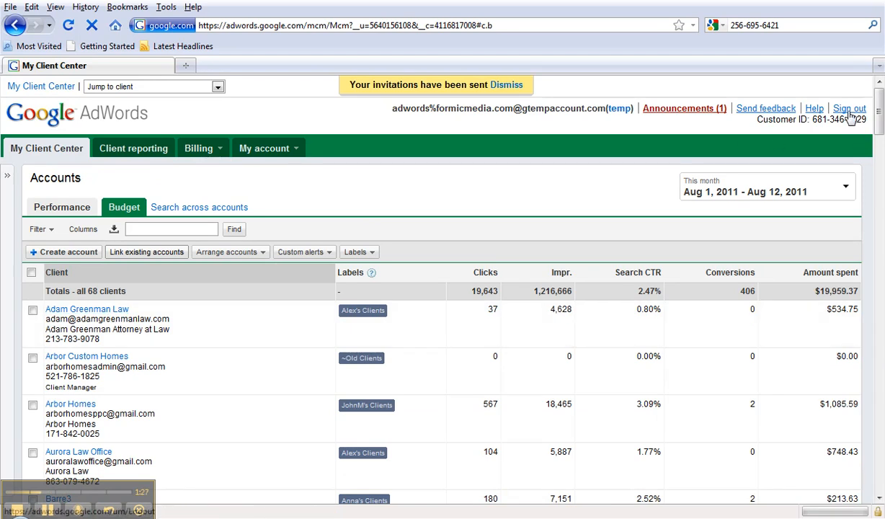
Sign out of the manager account and sign back in to the client's account.
click(849, 108)
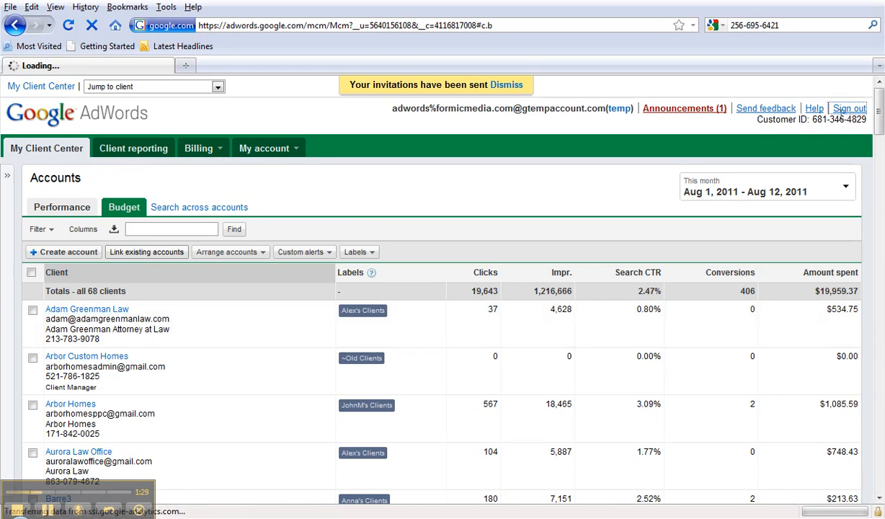
click(848, 108)
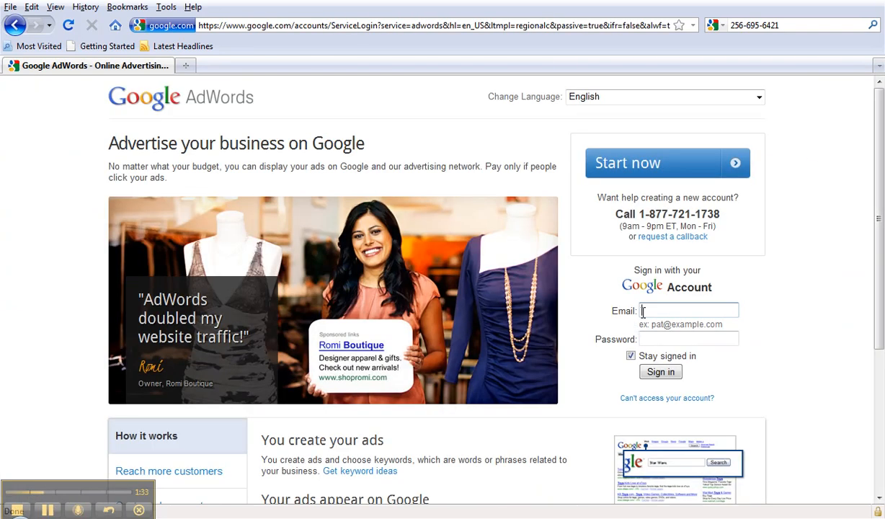
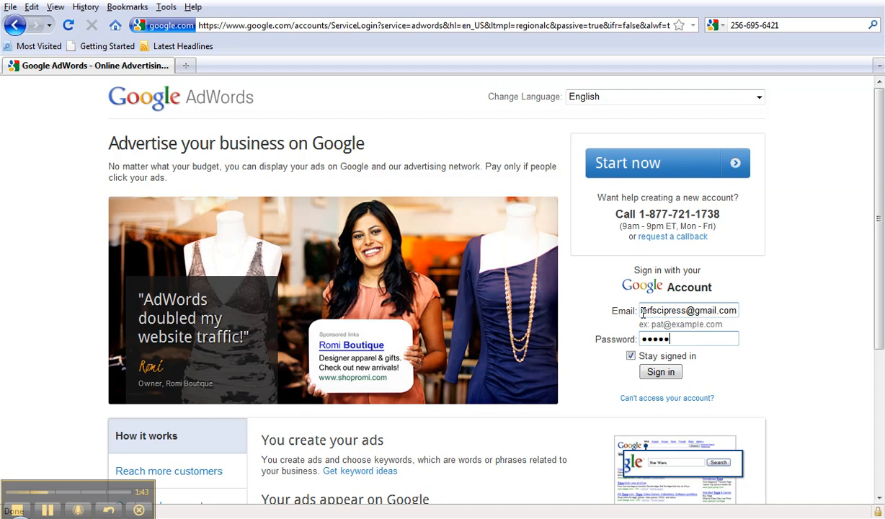
click(660, 372)
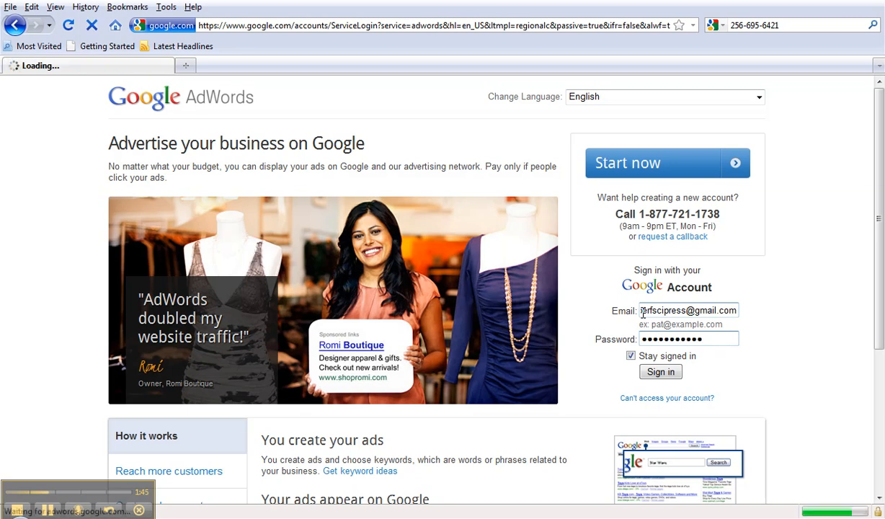
click(660, 372)
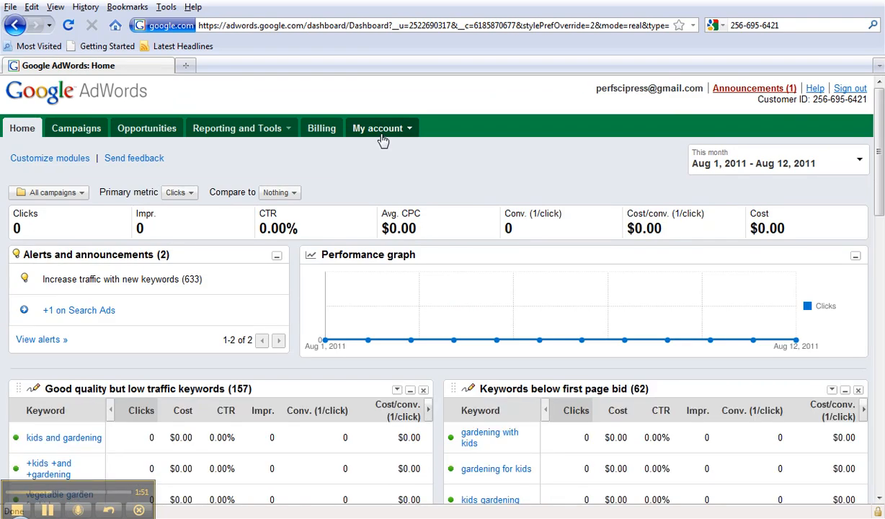
Reach the client's Account access page via the My account menu.
click(381, 126)
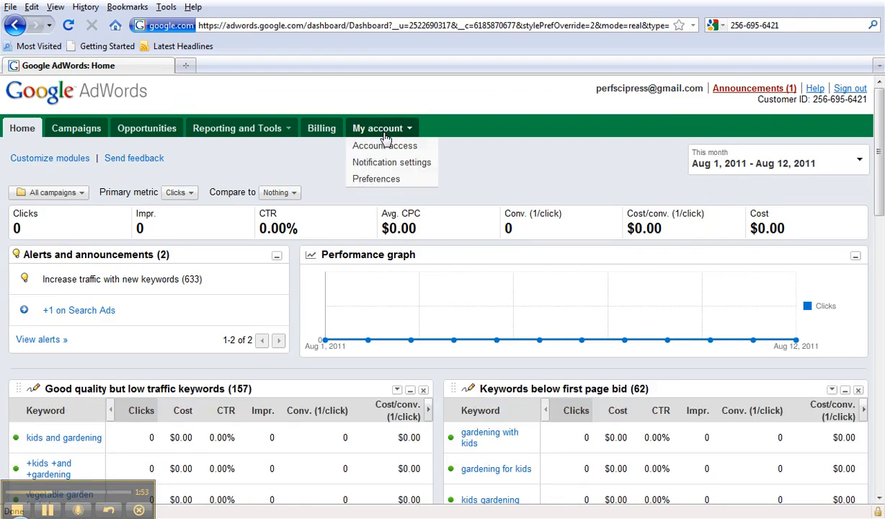
mouse_move(385, 145)
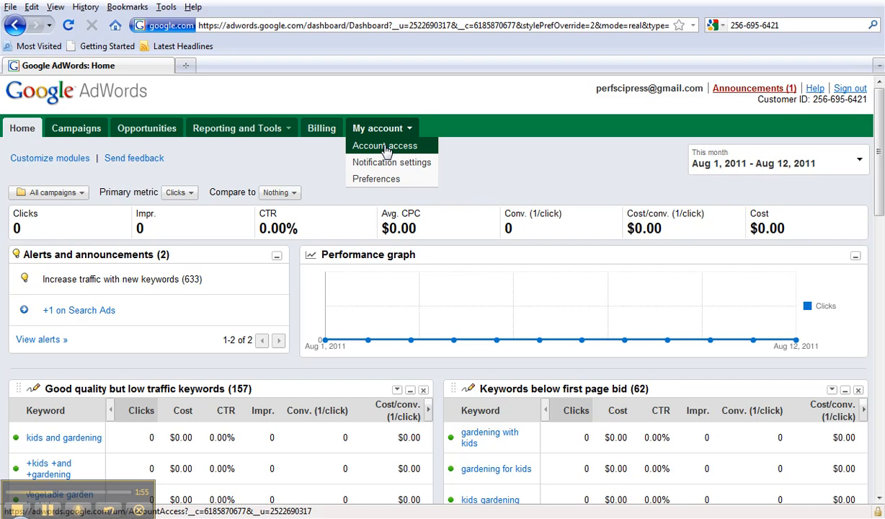
click(385, 144)
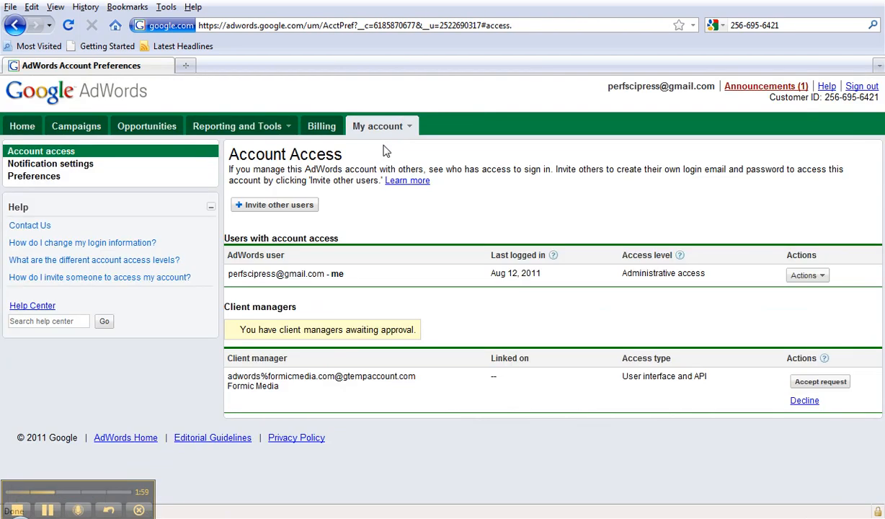
mouse_move(240, 343)
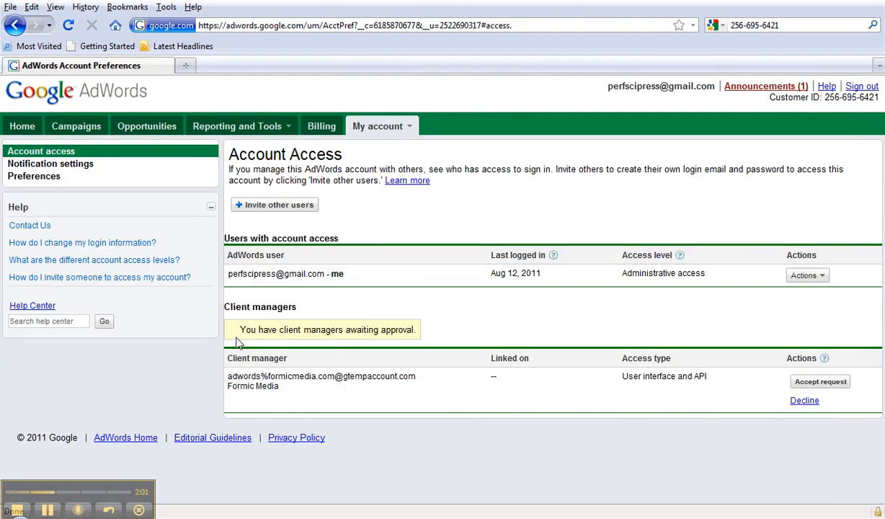
mouse_move(236, 332)
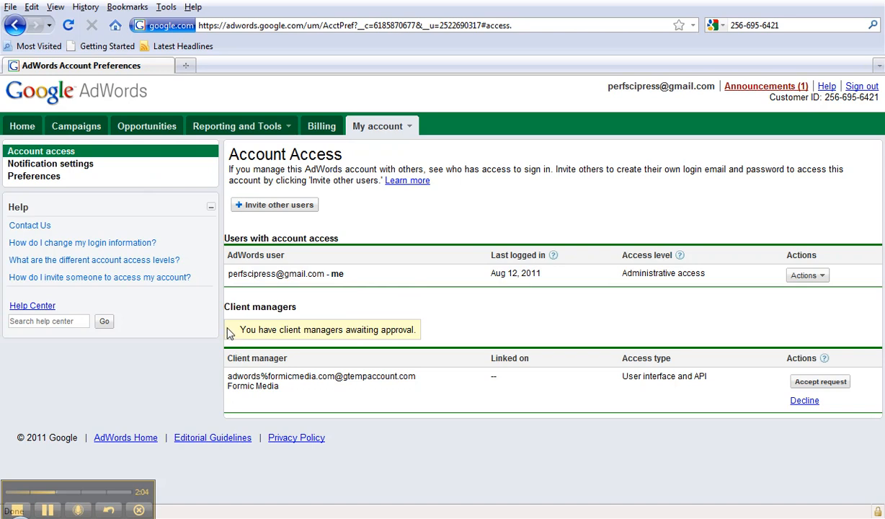
mouse_move(735, 395)
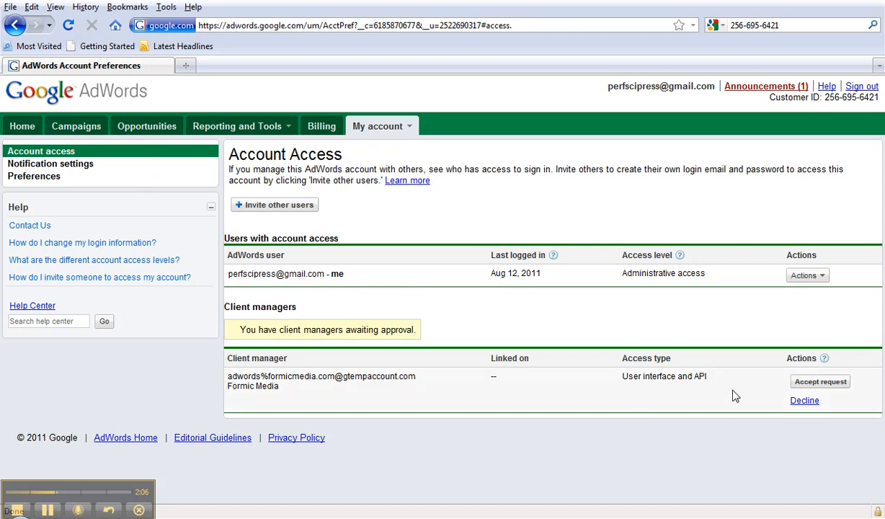
mouse_move(820, 380)
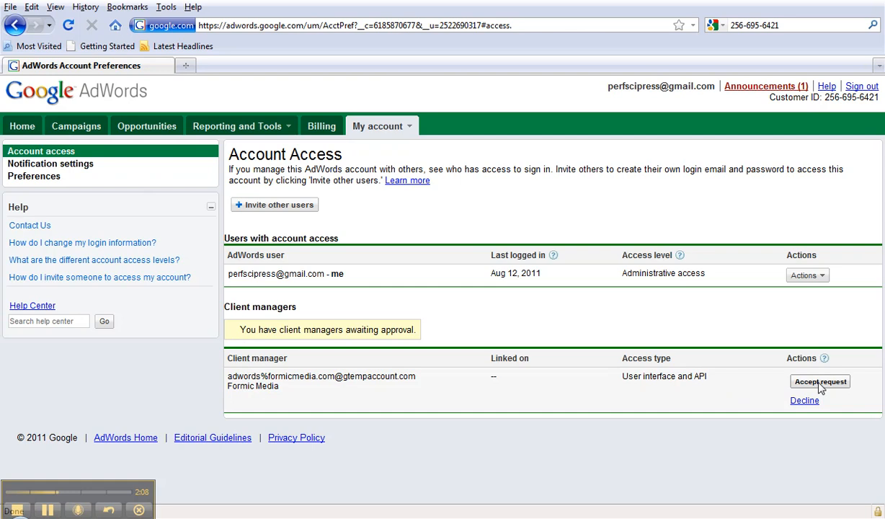
Accept Formic Media's manager request, confirm with OK, then sign out of the client account.
click(820, 381)
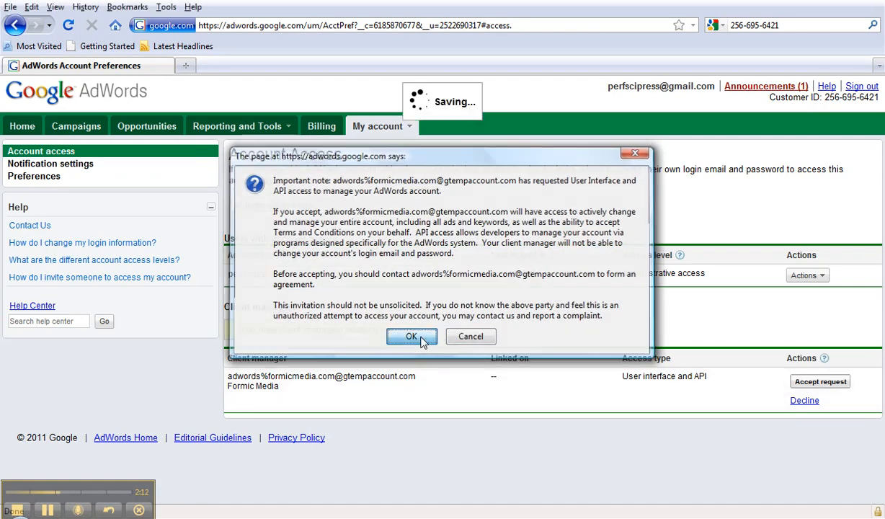
click(412, 337)
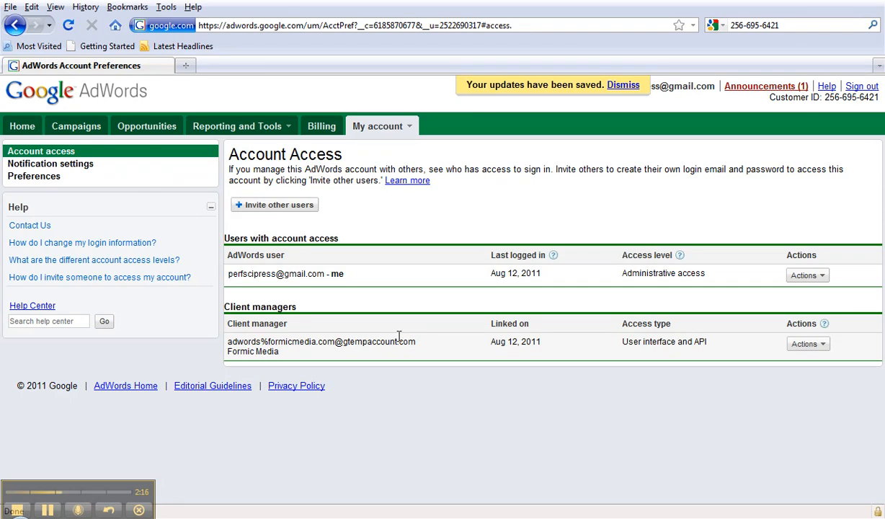
mouse_move(862, 86)
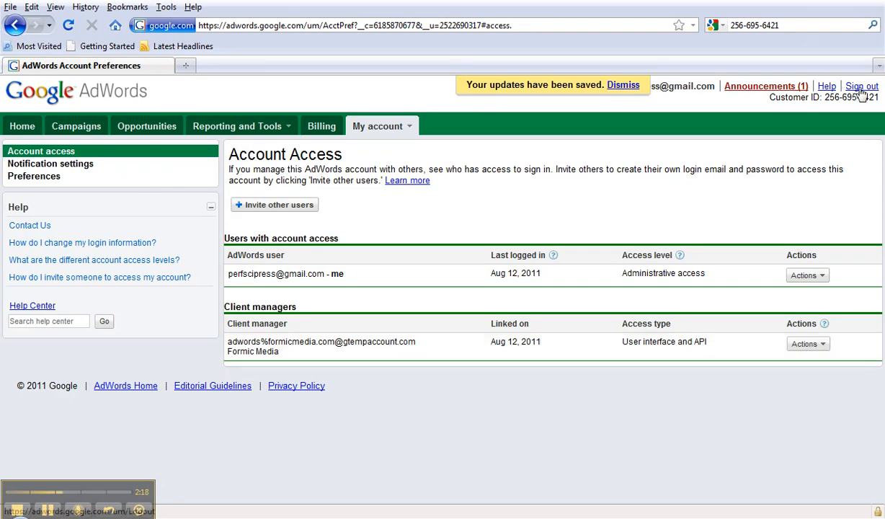
click(862, 87)
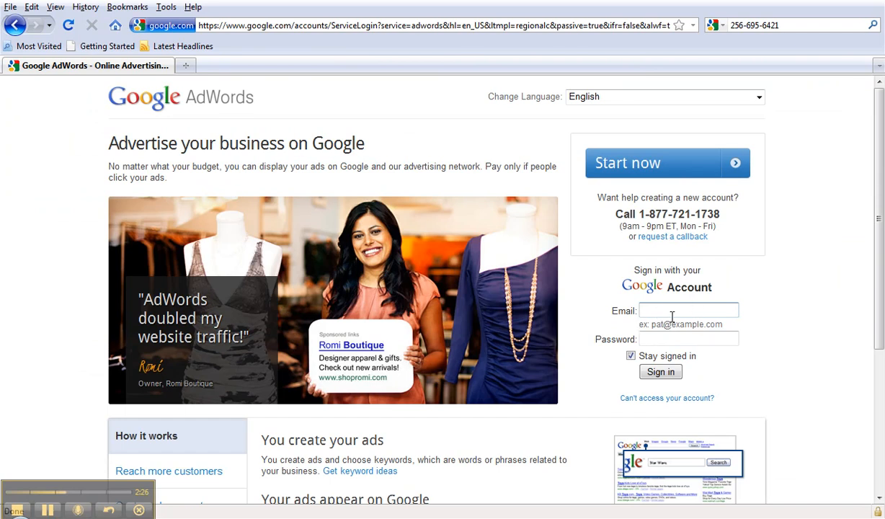
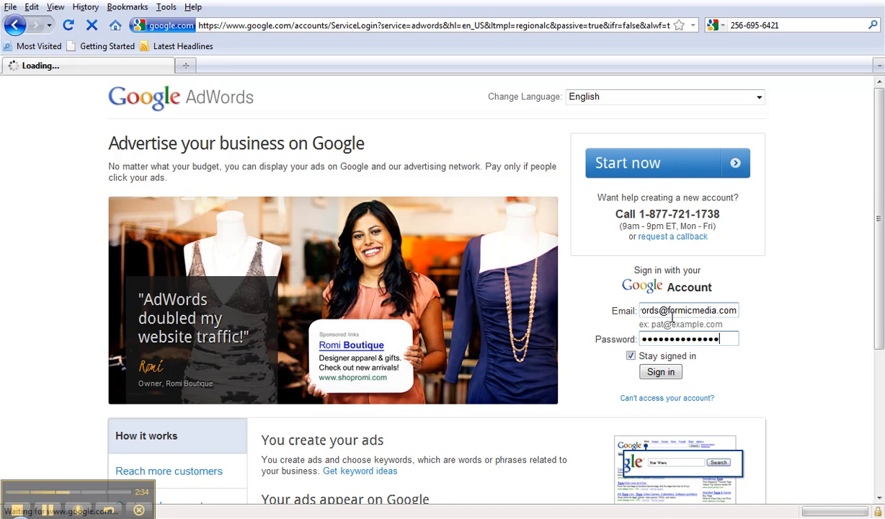
Sign back in to the manager account to reach the MCC list of 69 clients.
click(660, 372)
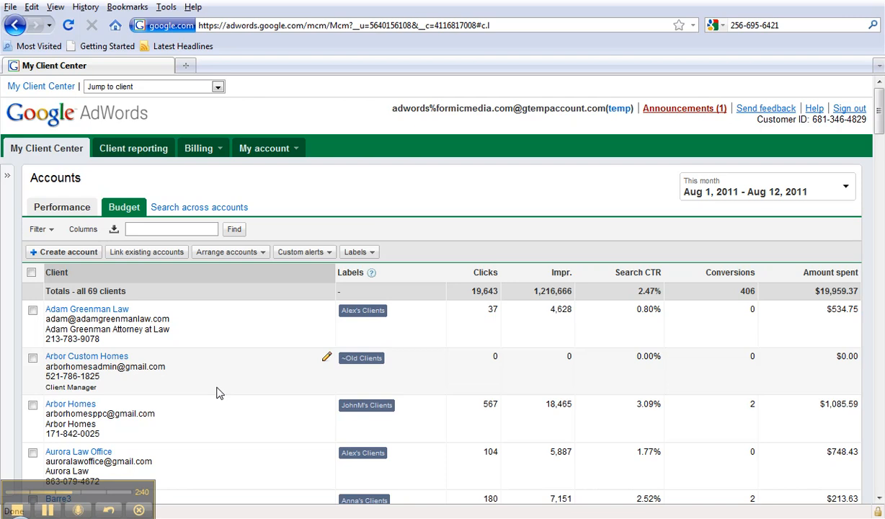
Scroll the Accounts table to locate the newly linked PSI Press row.
scroll(down, 3)
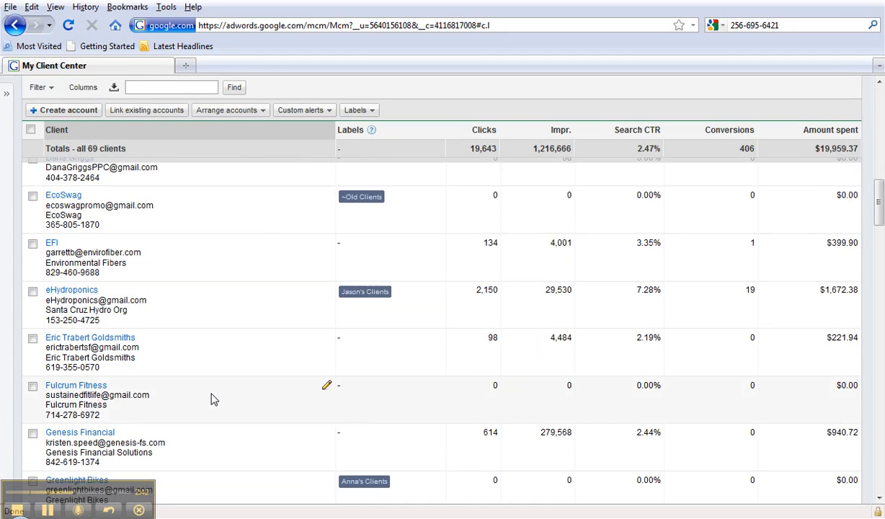
scroll(down, 3)
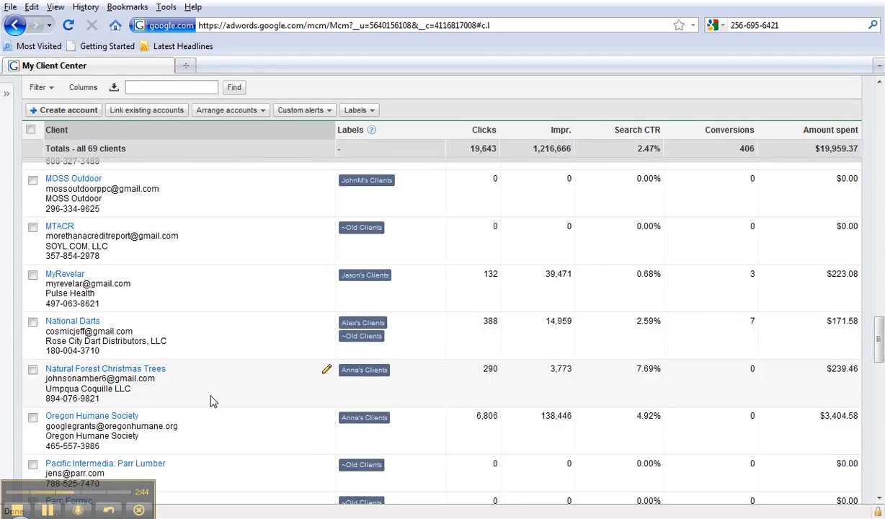
scroll(down, 3)
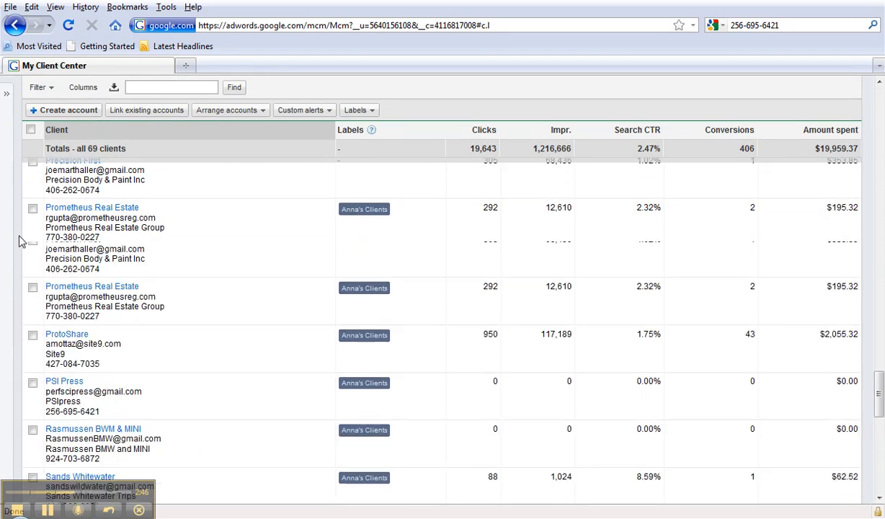
scroll(up, 3)
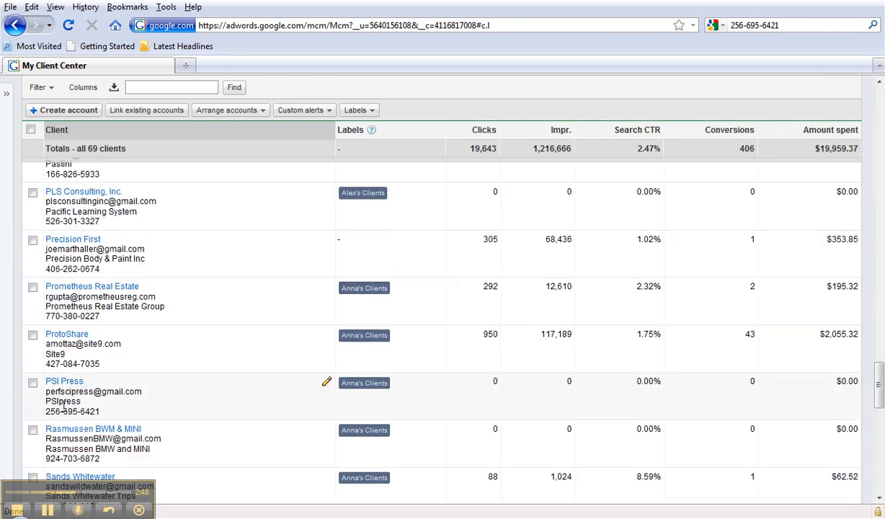